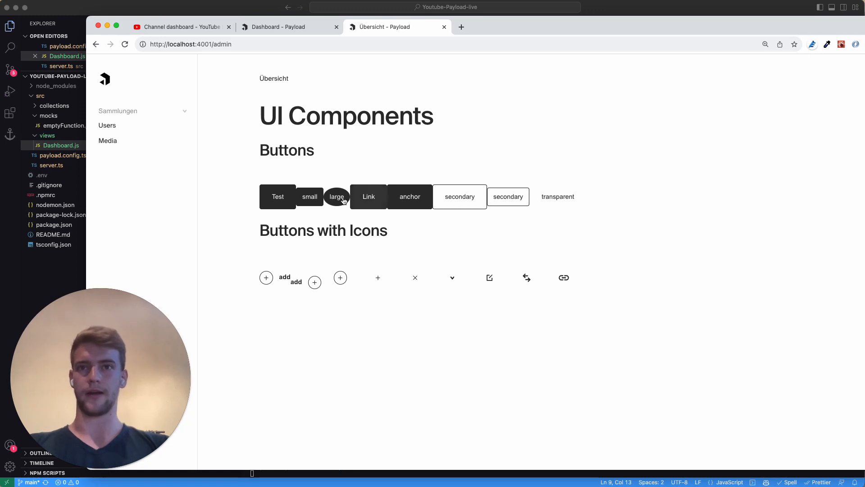
mouse_move(286, 197)
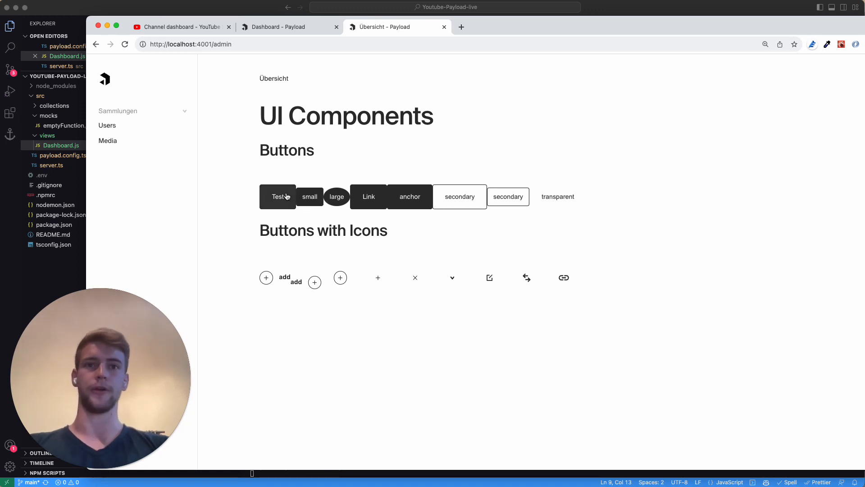
mouse_move(140, 183)
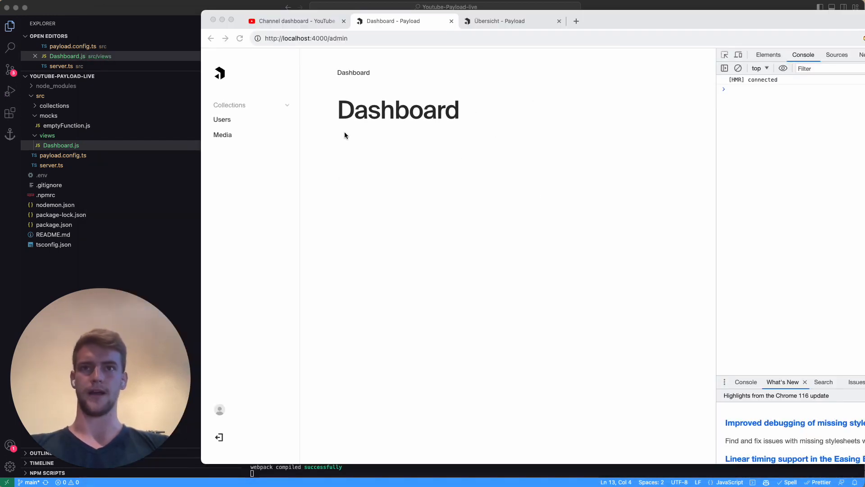
mouse_move(554, 83)
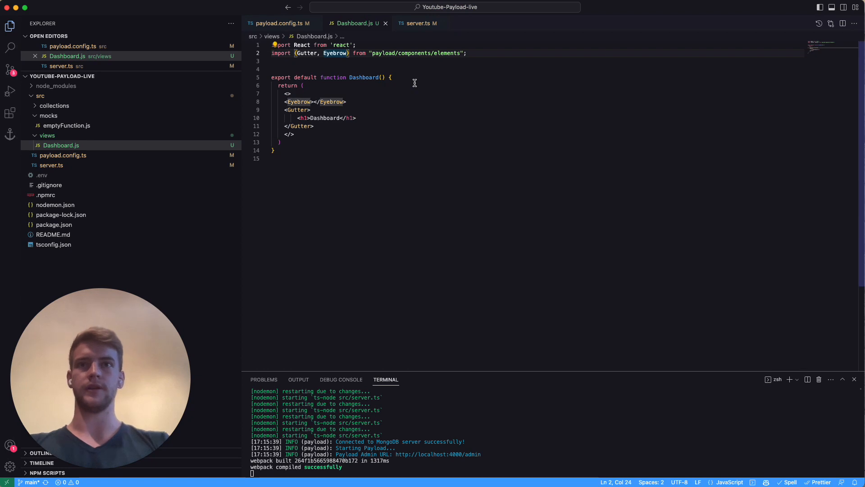
Import Button and add an empty div on a new line below the Dashboard heading.
type(",")
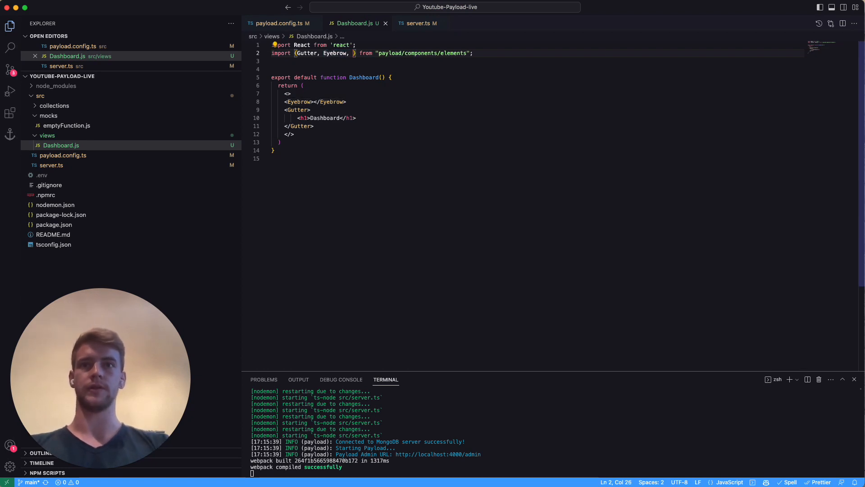
type("Button")
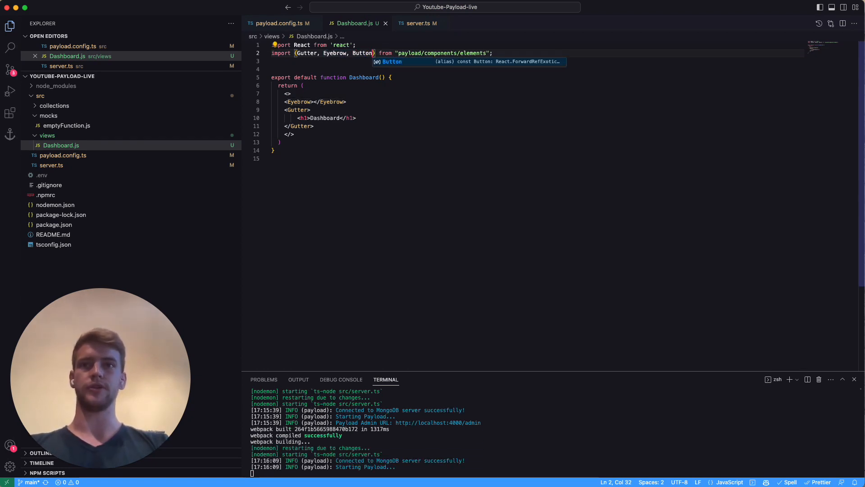
left_click(365, 117)
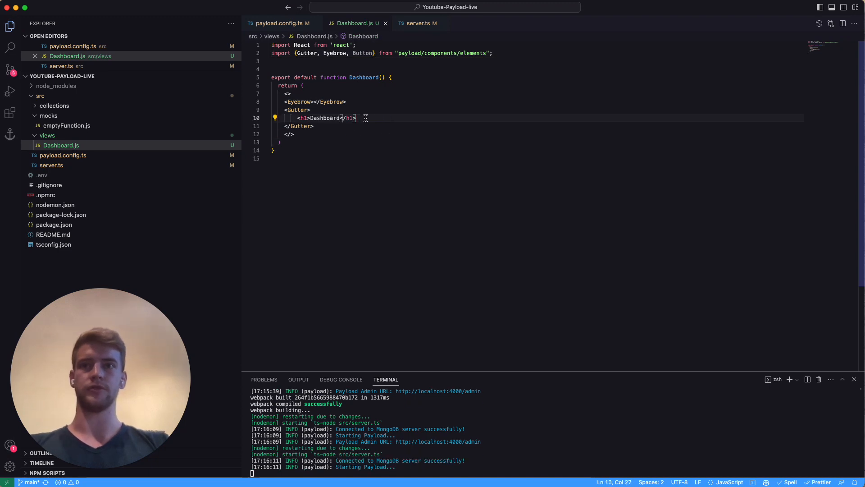
type("<div></div>")
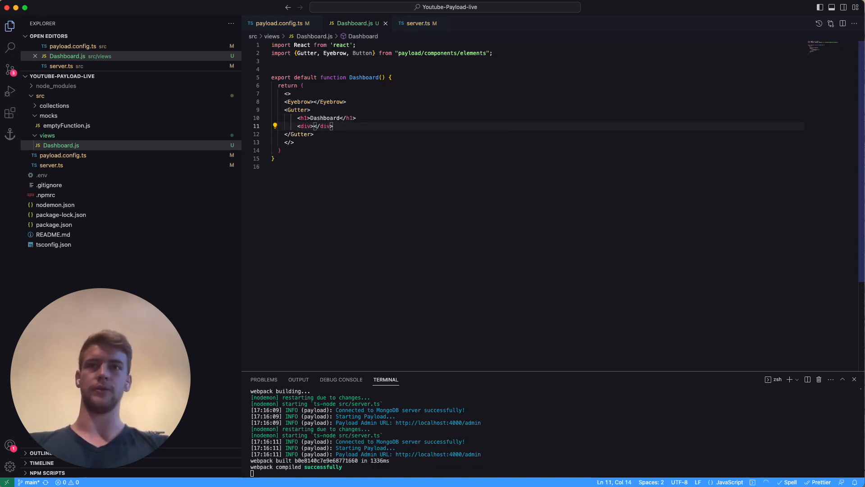
Add a Test Button inside the div whose onClick logs "test" to the console.
type("Button></Button")
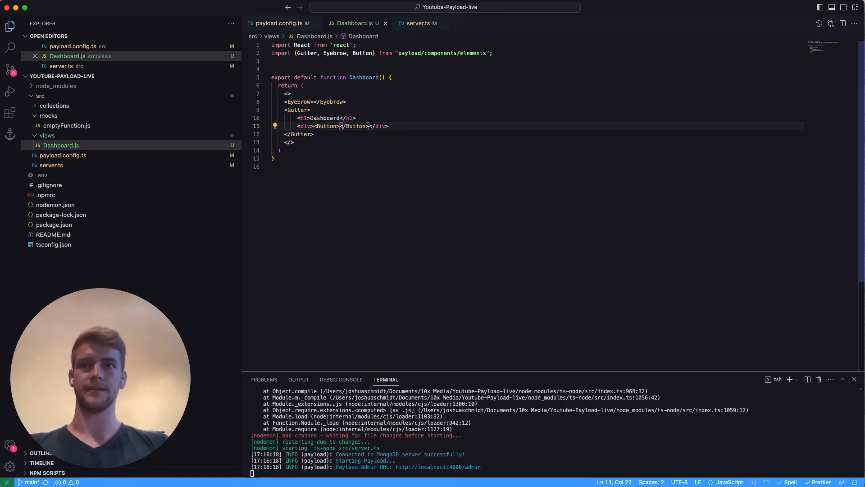
type("Tesrt")
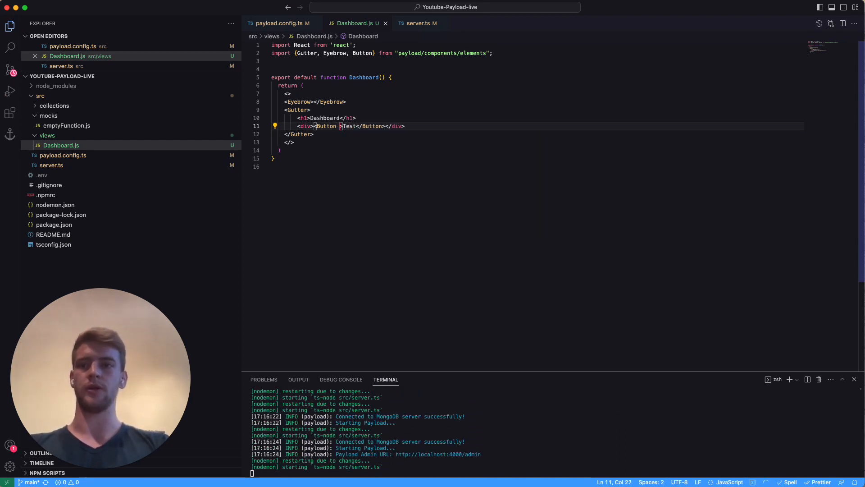
type("onClick={(")
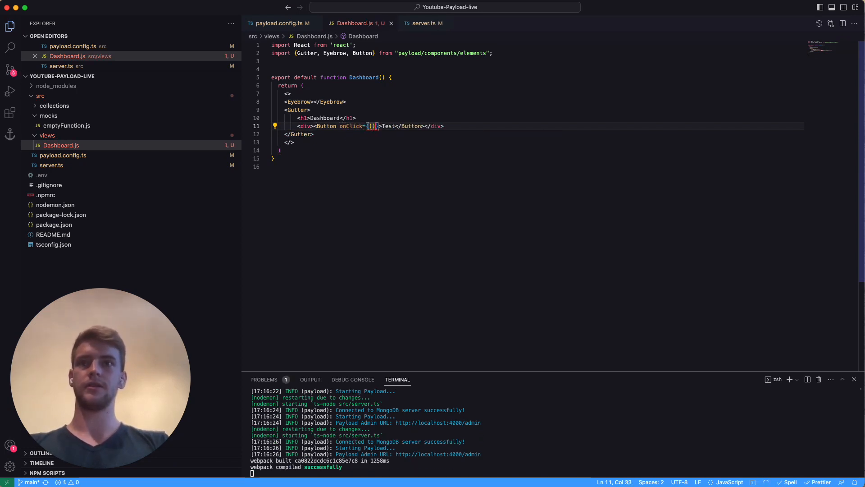
type("=>{}")
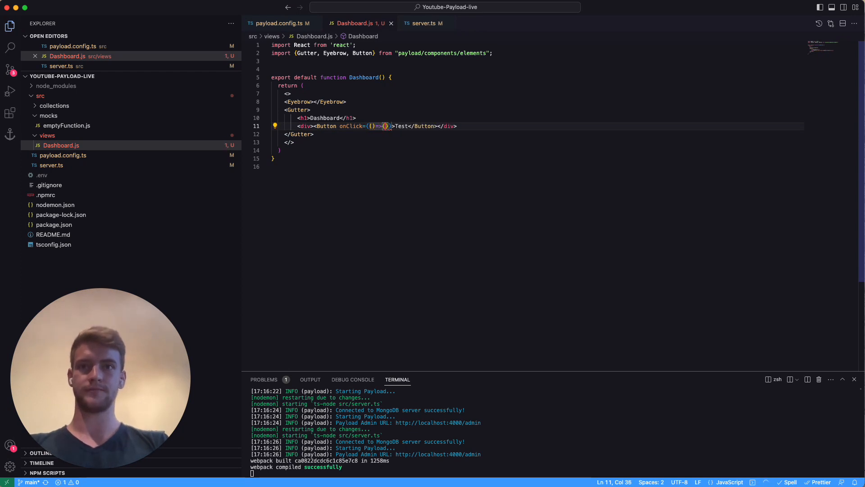
type("conso")
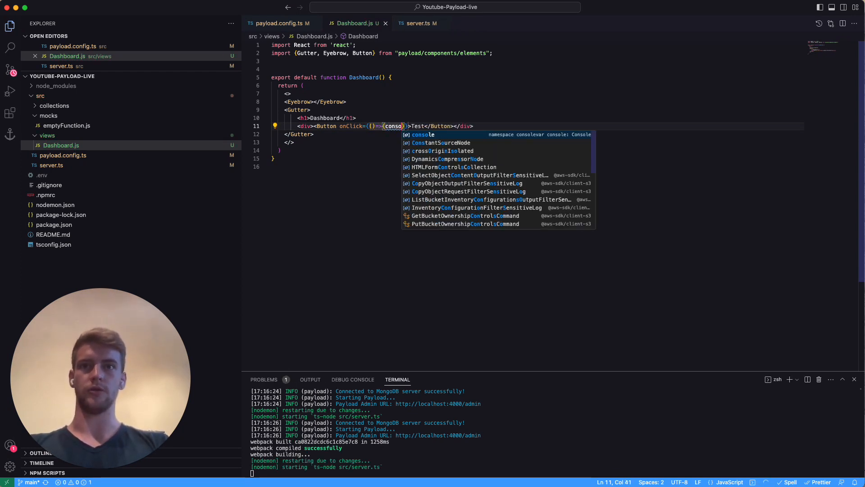
type(".log(\"te")
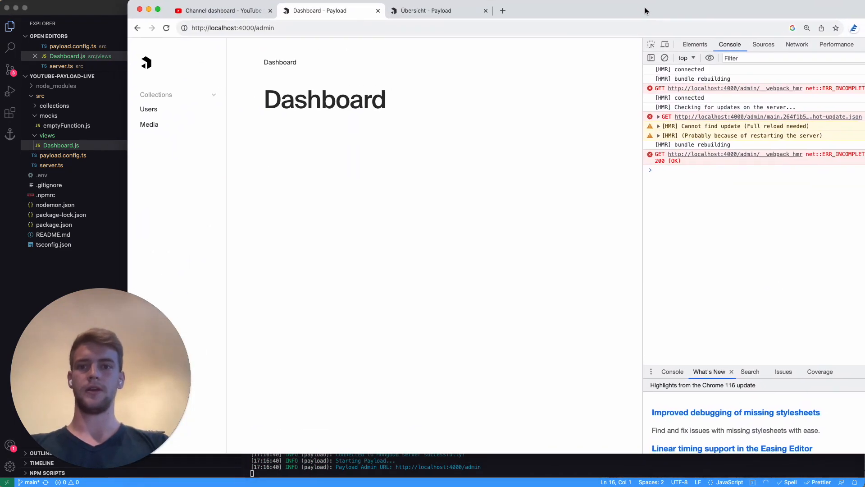
Reload the admin Dashboard tab and check the rendered Test button.
left_click(166, 28)
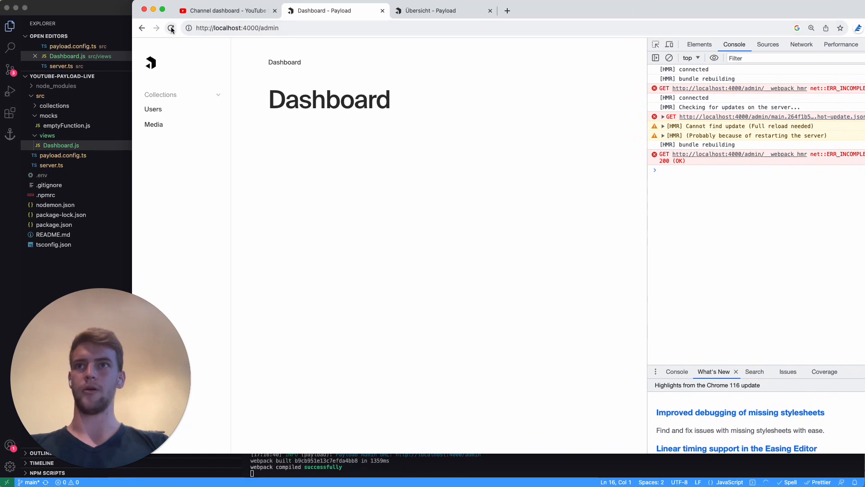
left_click(172, 28)
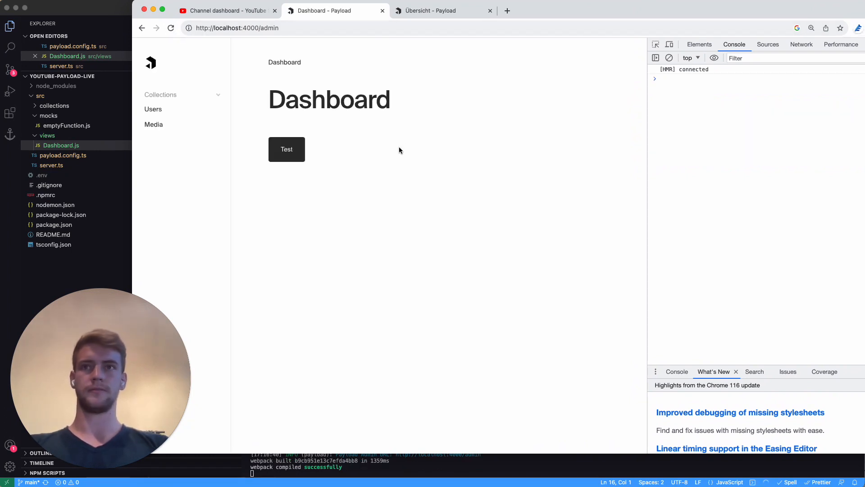
left_click(287, 149)
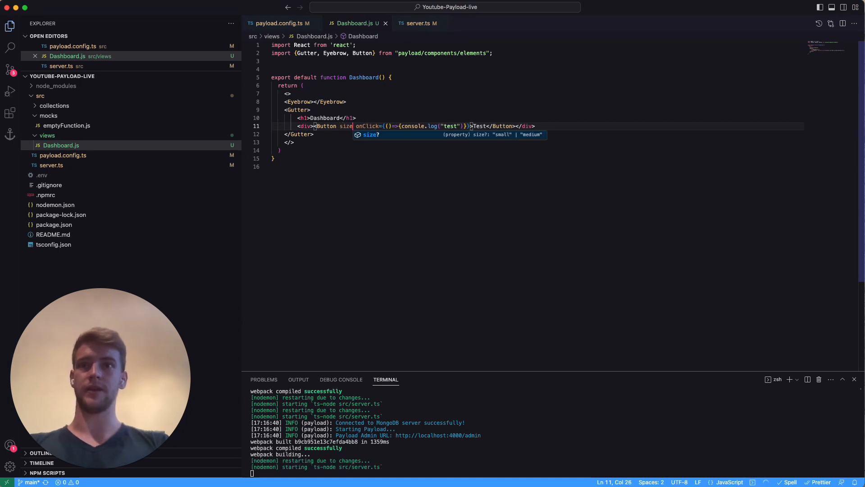
Add size="small" to the Test Button via the IntelliSense suggestion.
type("=")
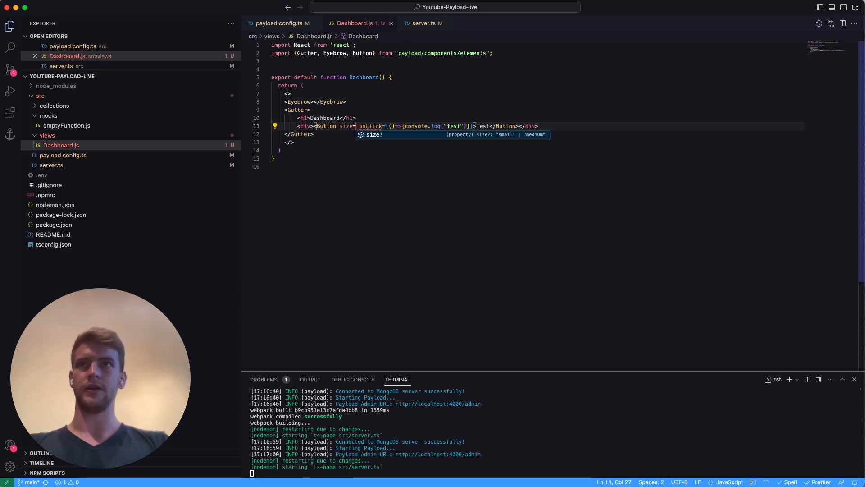
type("sma")
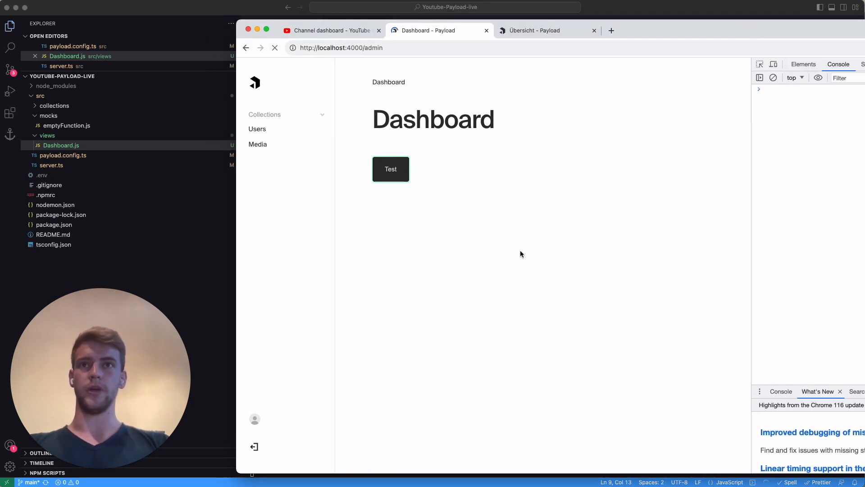
Reload the Dashboard tab to view the small Test button.
left_click(274, 48)
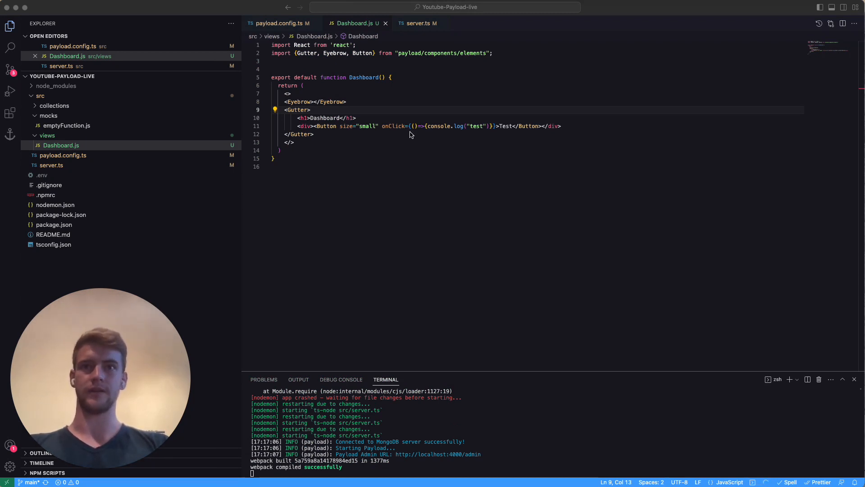
left_click_drag(382, 126, 496, 127)
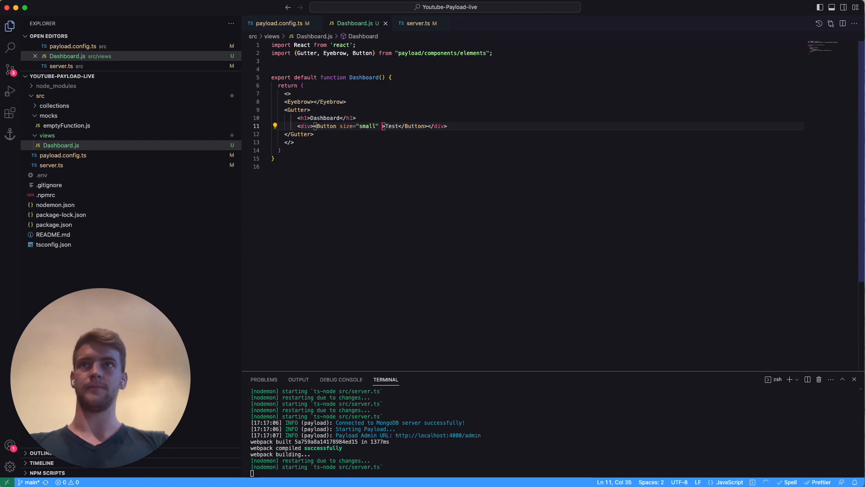
type("el")
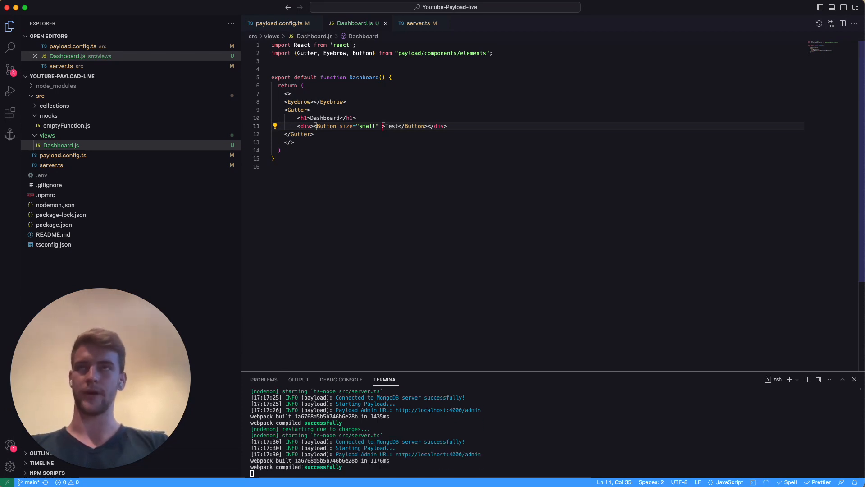
type("el=")
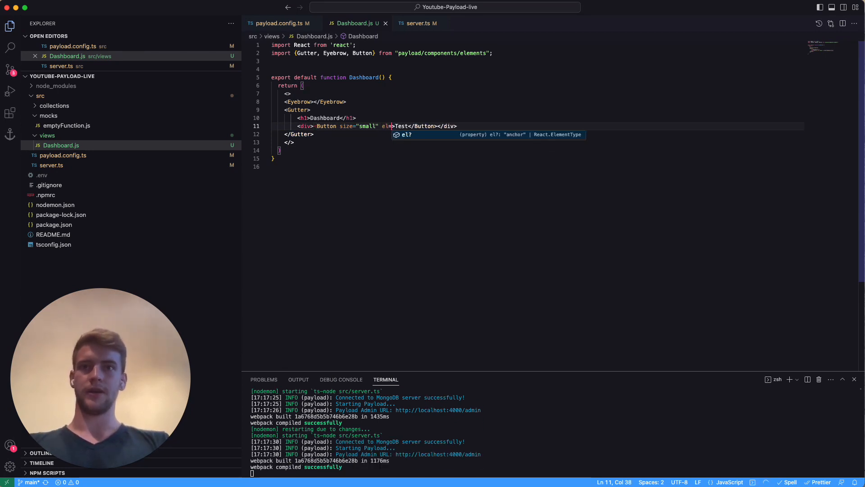
type("\"anchor\" url")
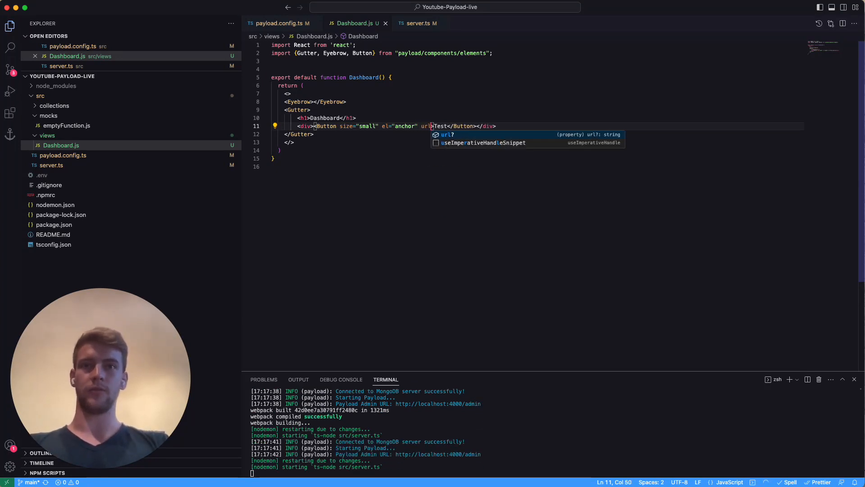
type("=\"\"")
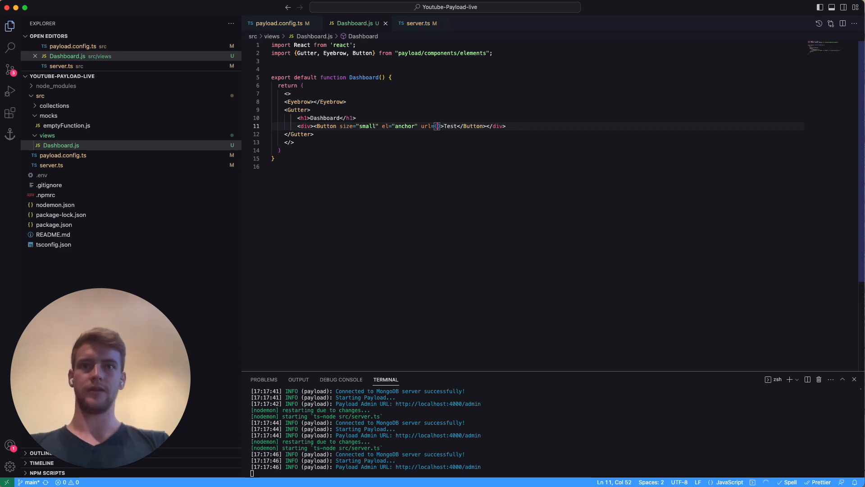
type("https://www.google.com\"")
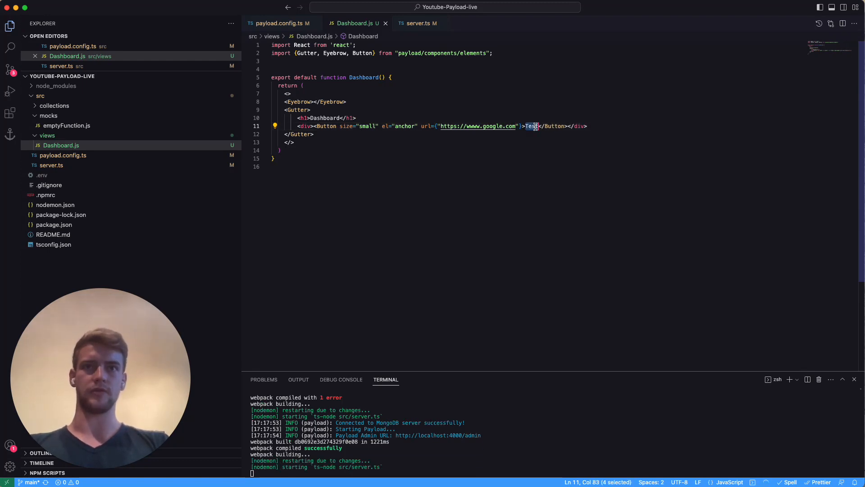
Change the button label to google and add the newTab prop.
type("google")
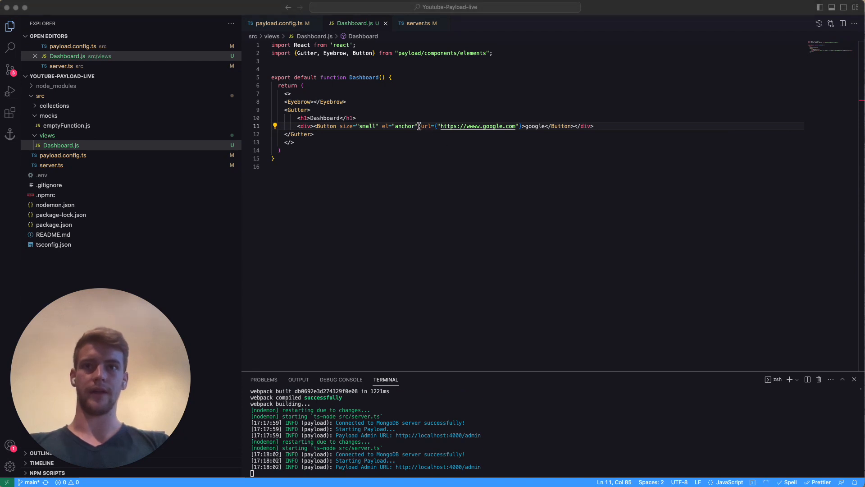
type("new")
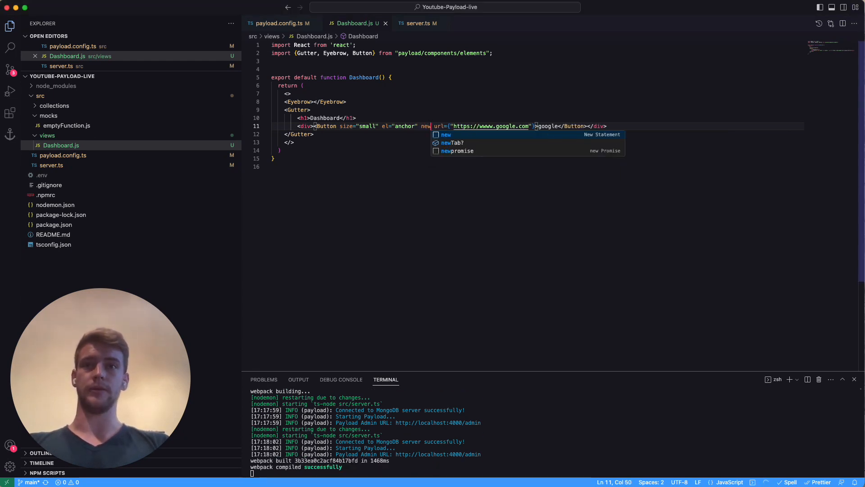
type("Tab")
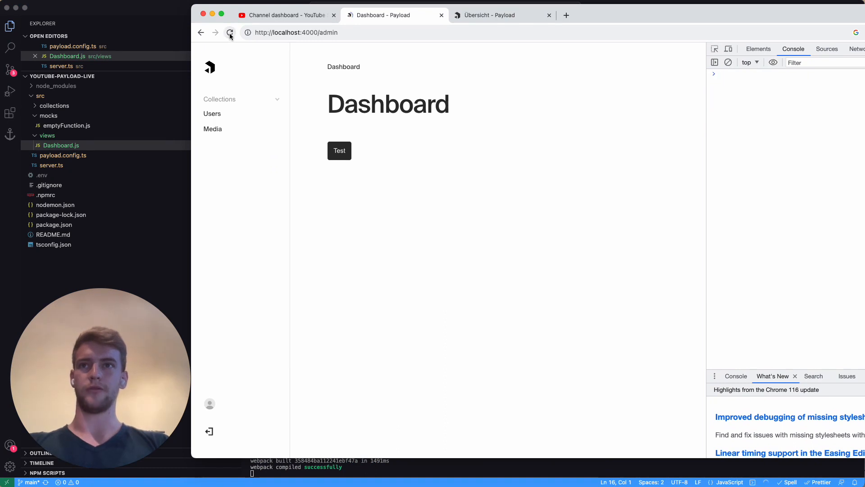
Follow the google button on the dashboard and inspect the unreachable wwww.google.com tab.
left_click(230, 33)
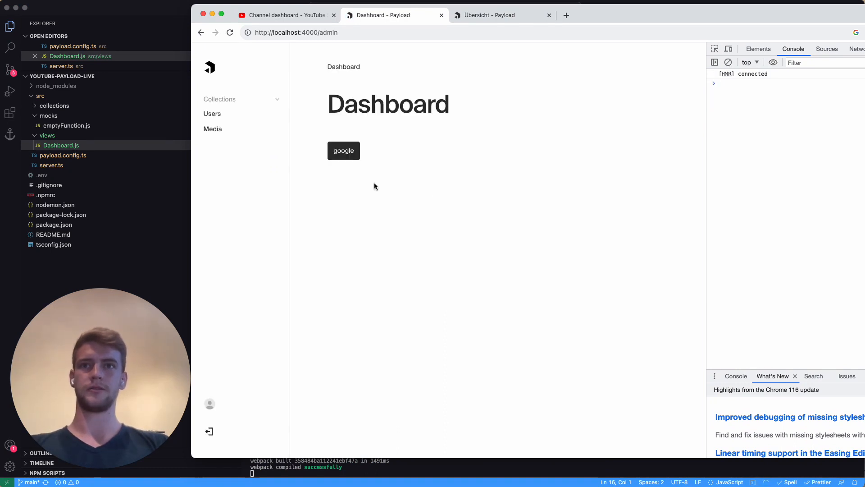
left_click(344, 151)
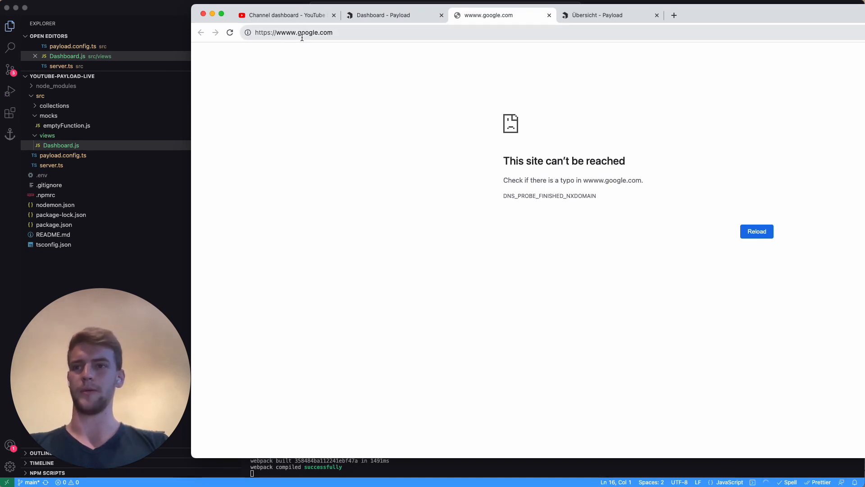
left_click(382, 15)
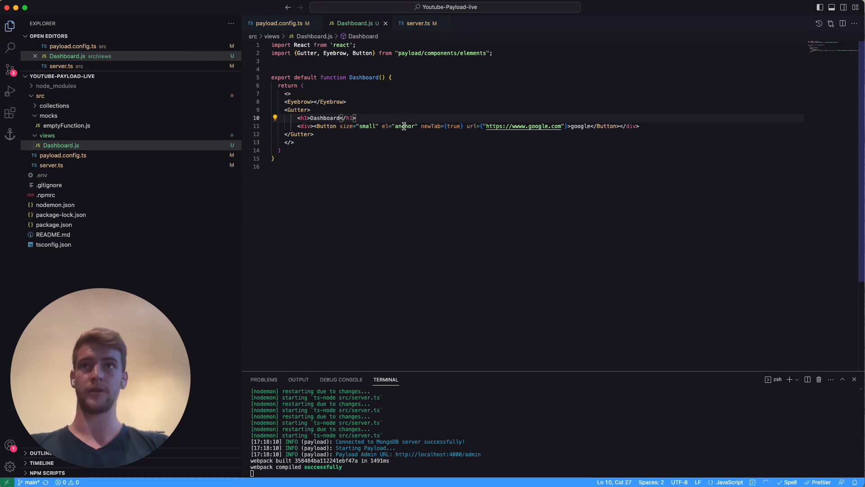
Make the button an el="link" to "/admin/collection/users" labelled users.
double_click(405, 126)
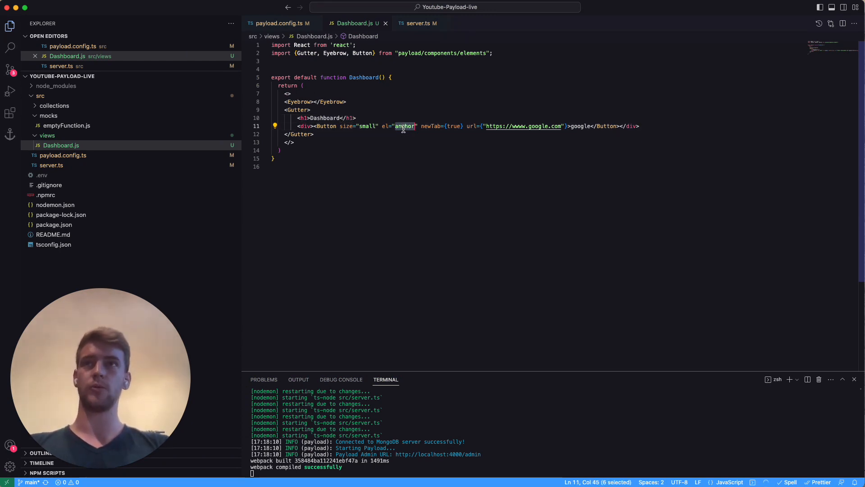
type("link")
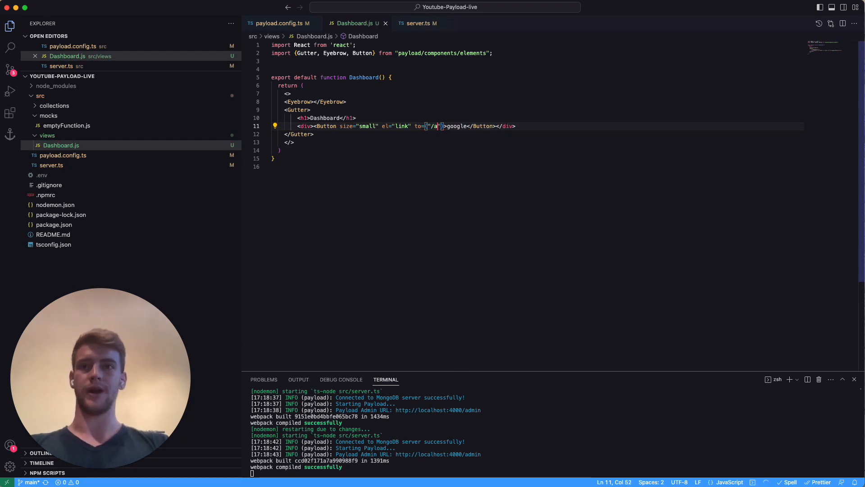
type("admin/")
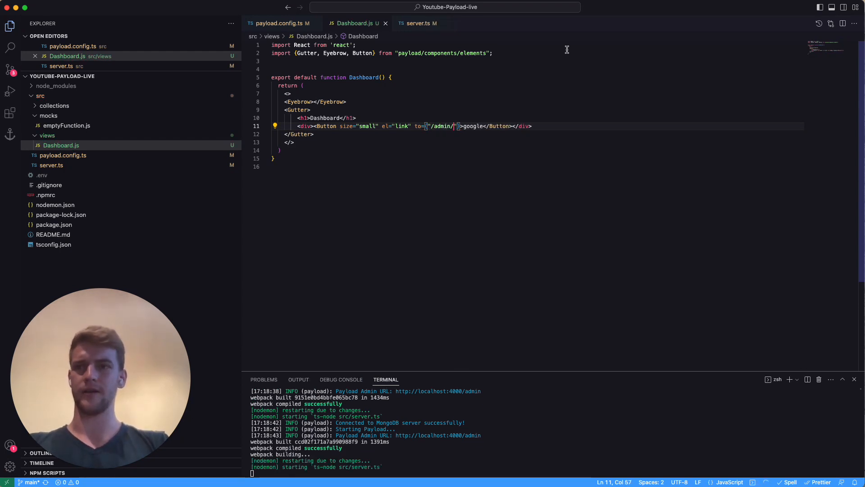
type("collection")
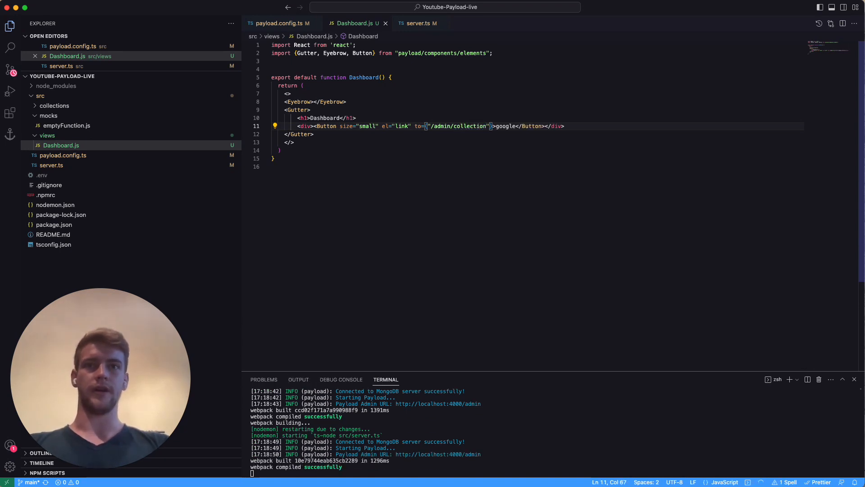
type("/")
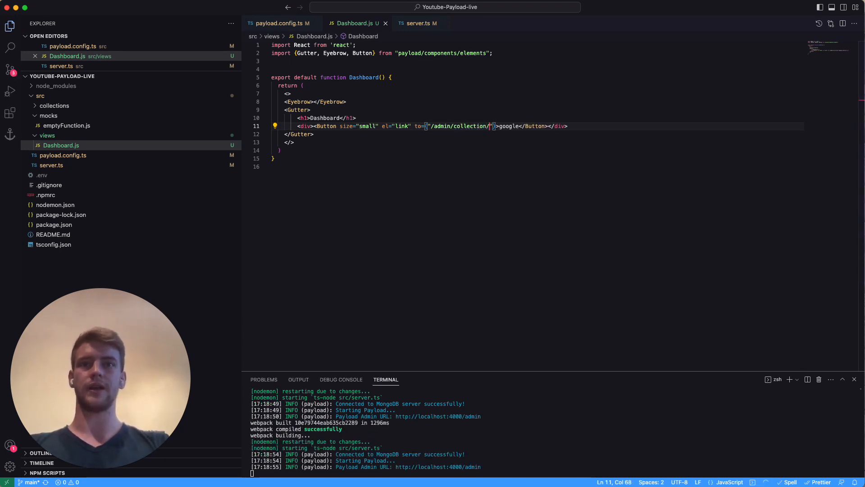
type("users")
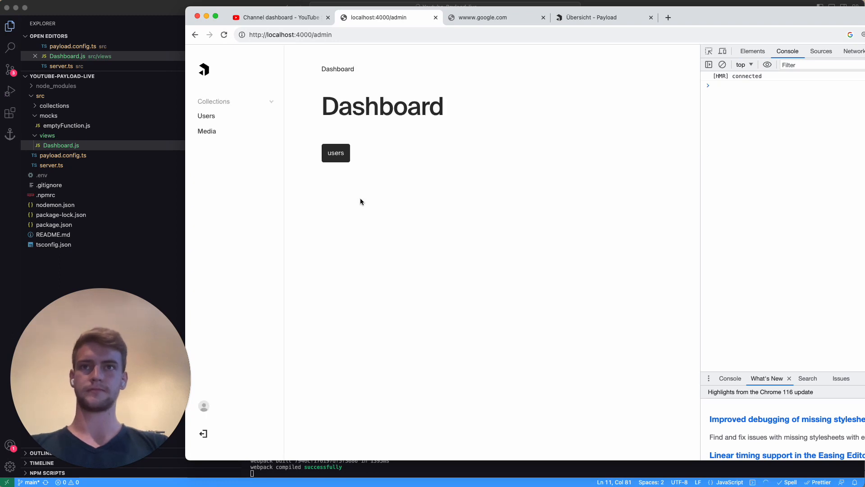
Follow the users link, then open the sidebar Users collection to compare its address.
left_click(335, 153)
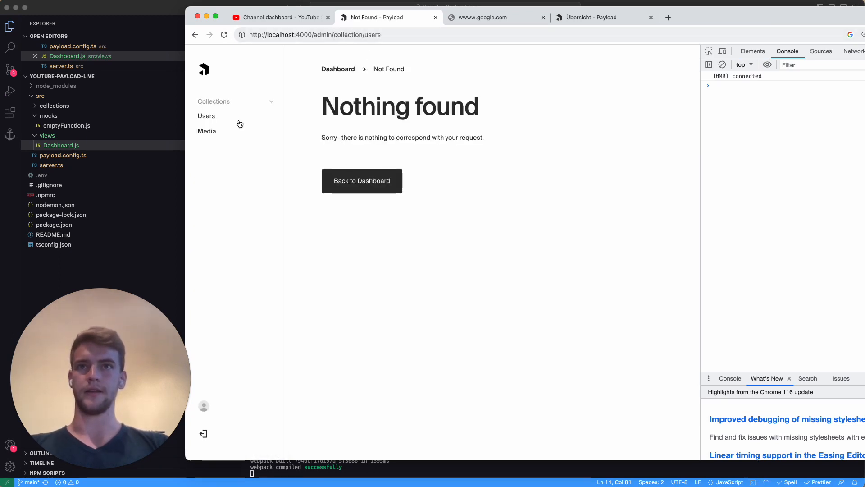
left_click(206, 116)
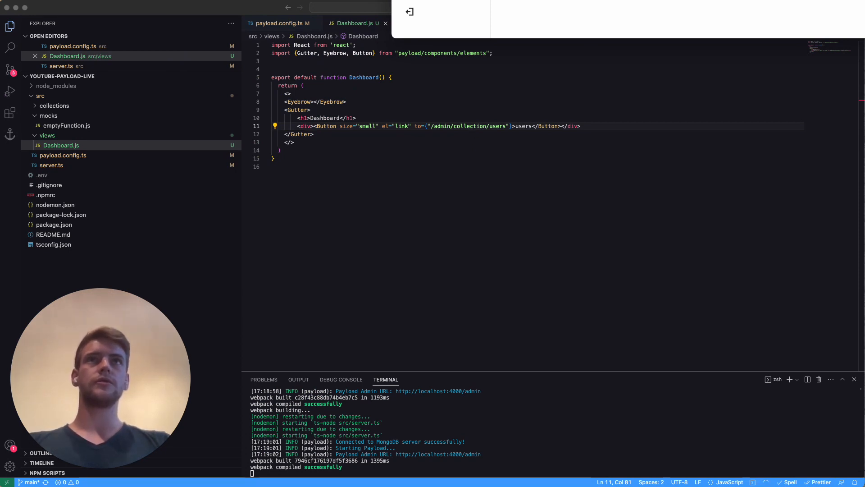
Drag the browser window back over the editor to show the admin dashboard.
left_click_drag(454, 126, 504, 126)
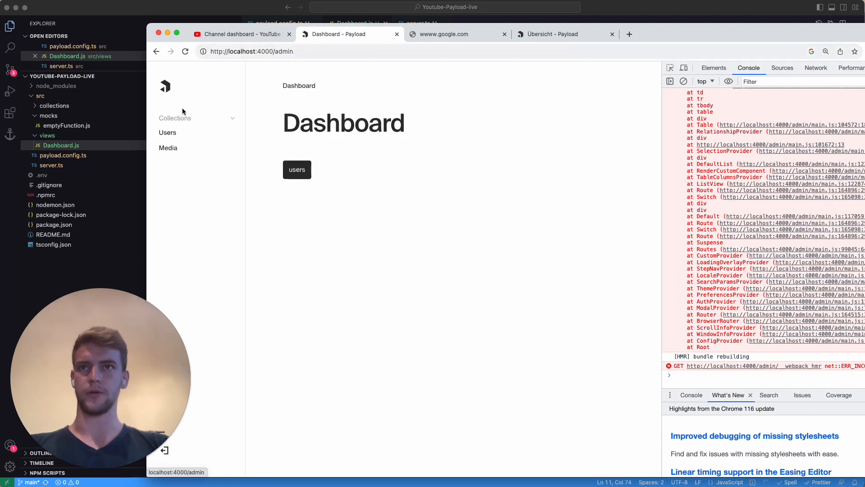
left_click(297, 169)
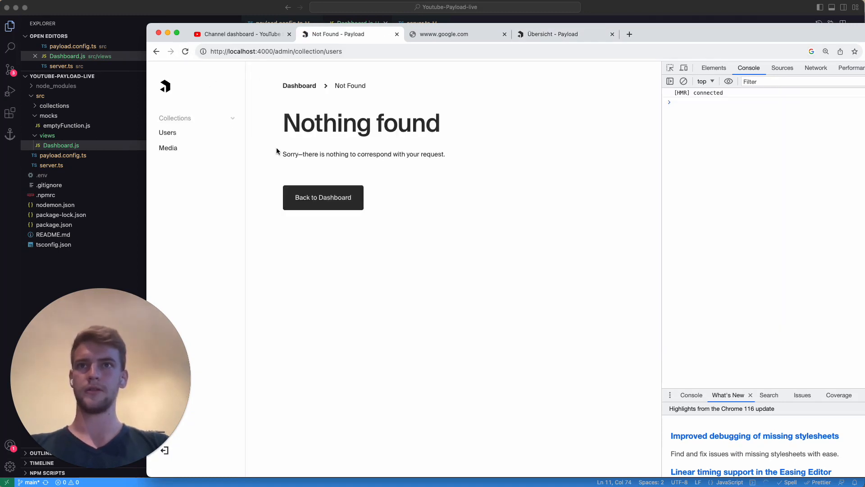
left_click(323, 198)
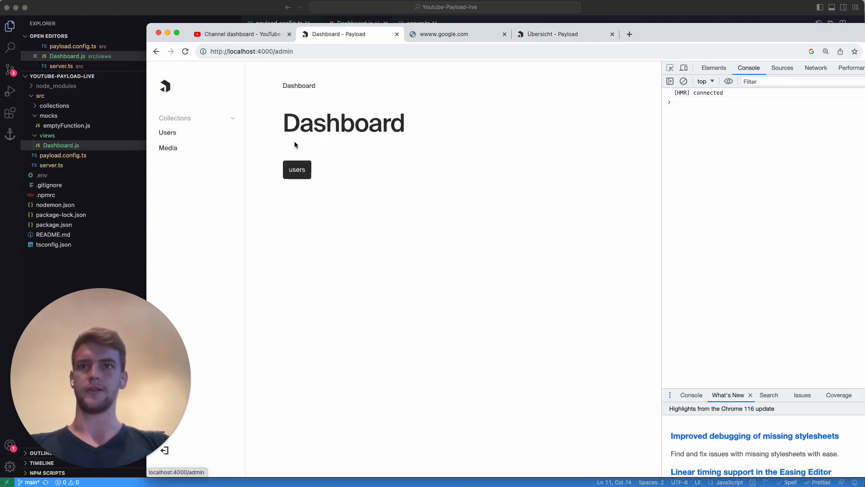
left_click(296, 169)
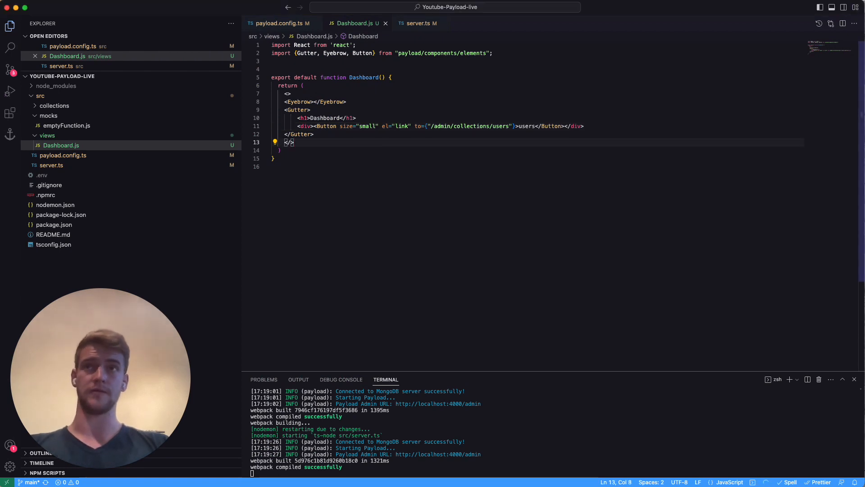
mouse_move(453, 108)
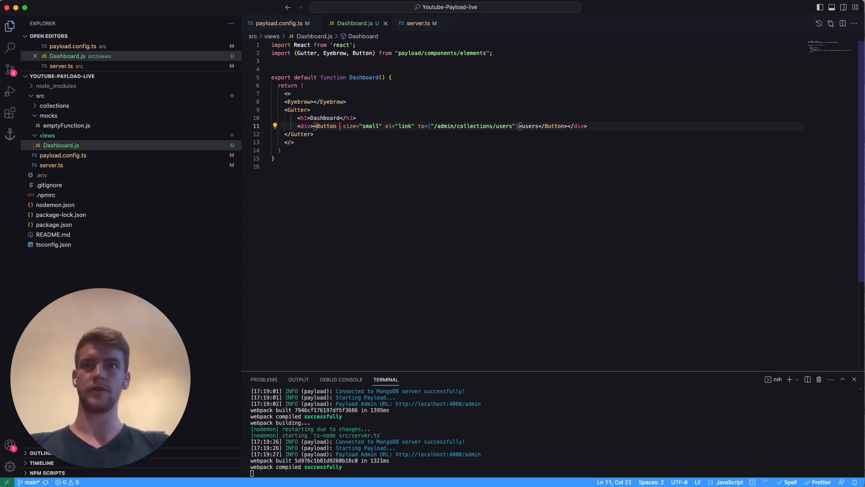
Correct the link path to /admin/collections/users and try a different buttonStyle prop.
type("butt")
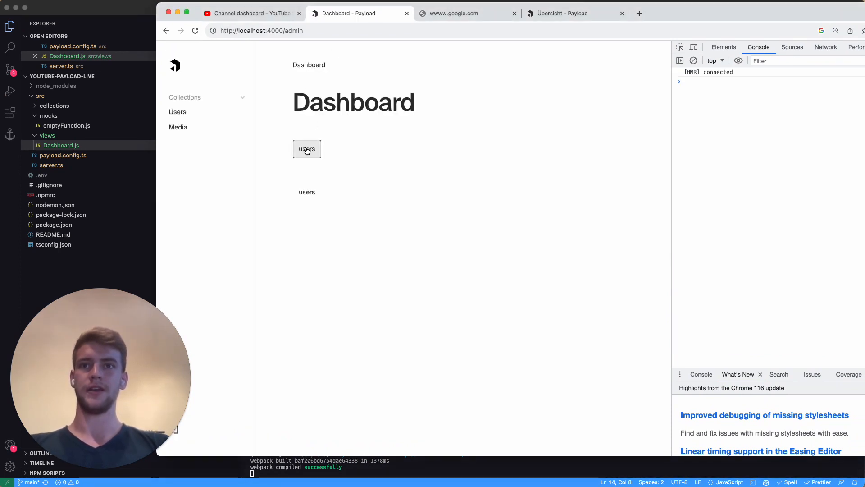
mouse_move(306, 195)
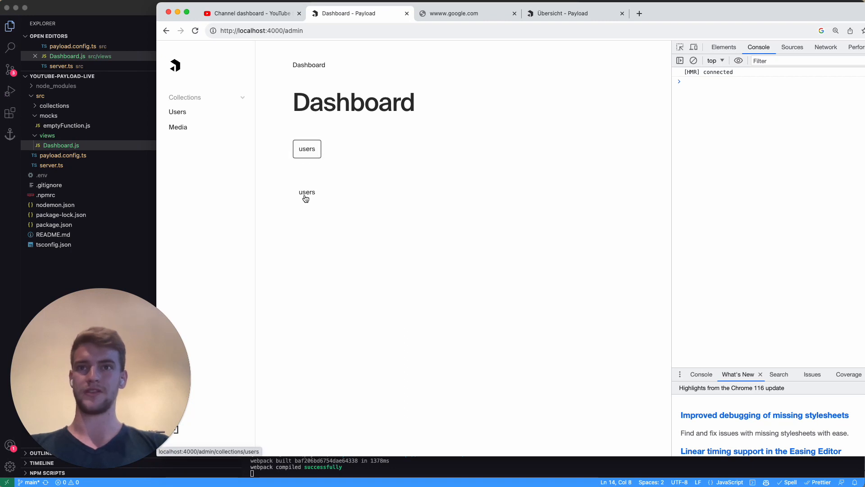
mouse_move(603, 96)
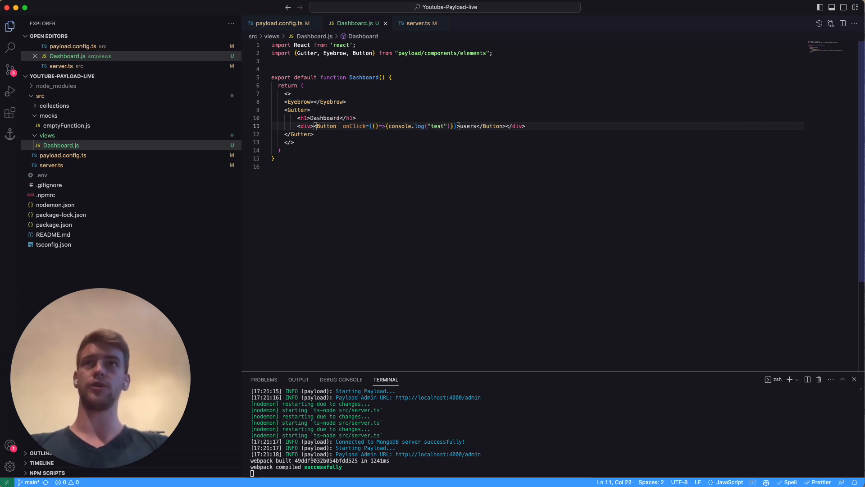
Give the users Button icon="plus", buttonStyle="icon" and an empty iconStyle prop.
type("icon=")
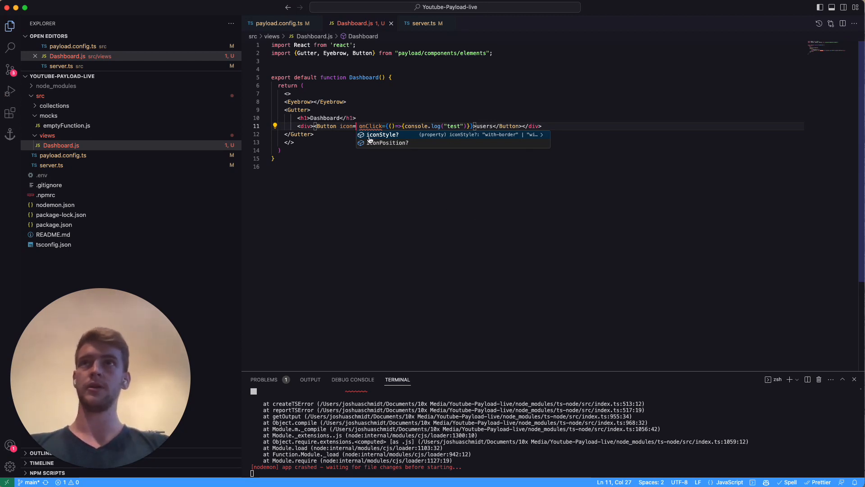
type("plus\"")
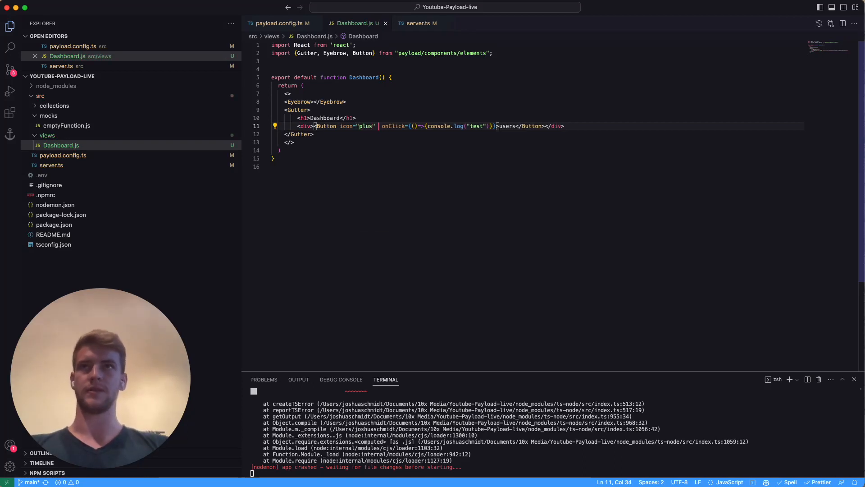
type("buttonStyle=\"")
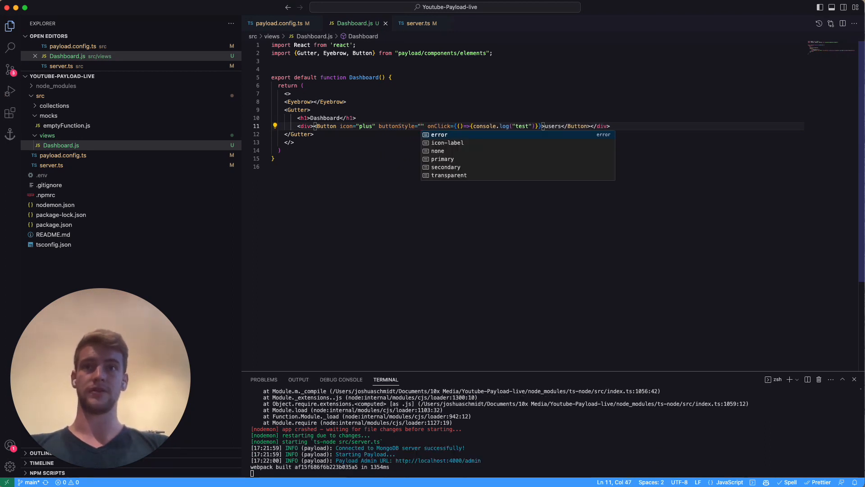
type("icon")
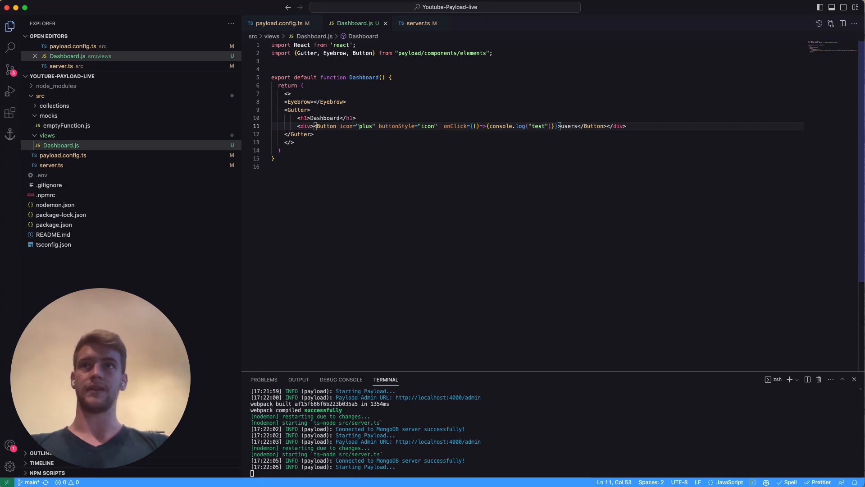
type("iconSty")
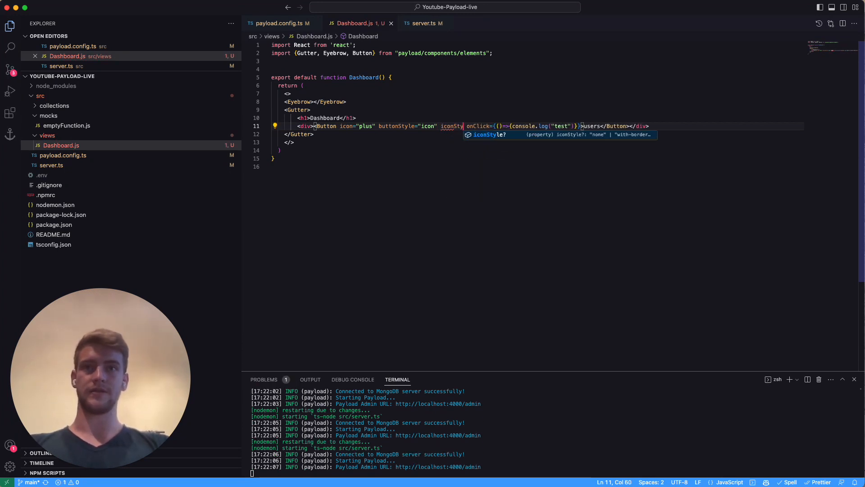
type("=\"\"")
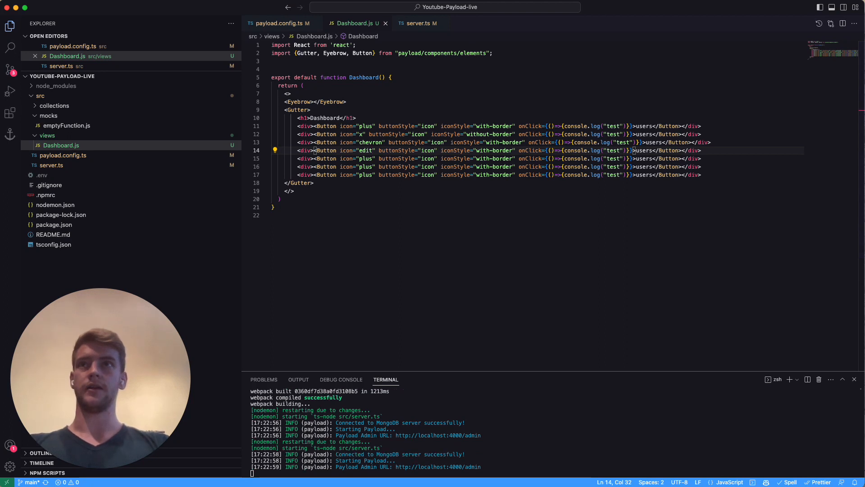
Change a duplicated Button's icon prop to "swap".
type("swa")
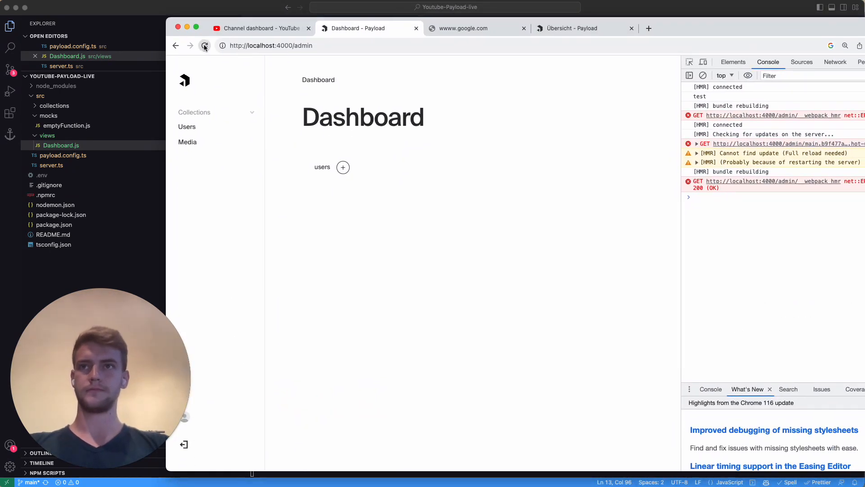
Reload the Payload admin dashboard to show the six users icon buttons.
left_click(204, 45)
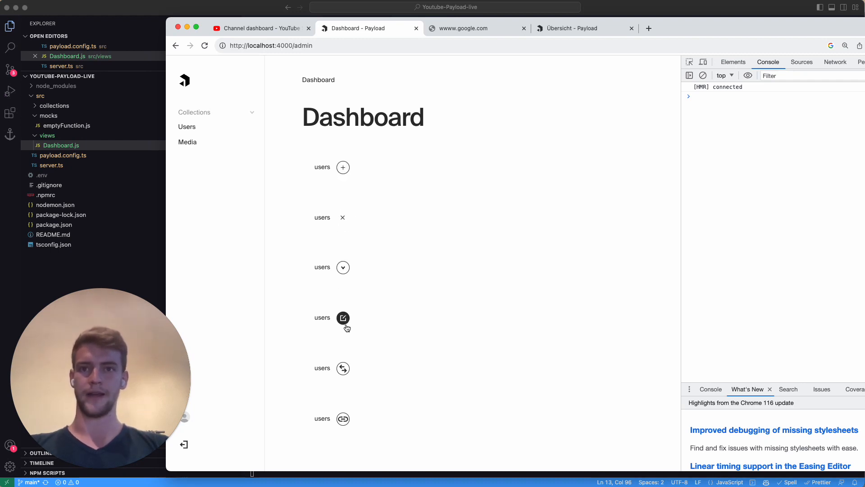
mouse_move(492, 151)
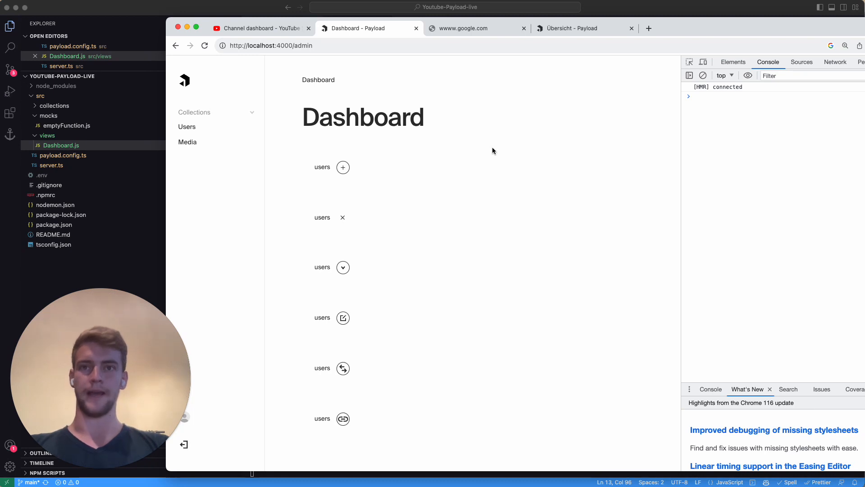